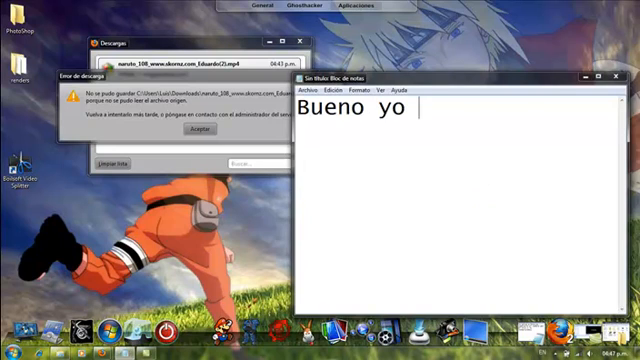
- Type a Spanish note: 'voy a reanudar una descarga de Megaupload', mentioning a download in Firefox
type("voy a reanular")
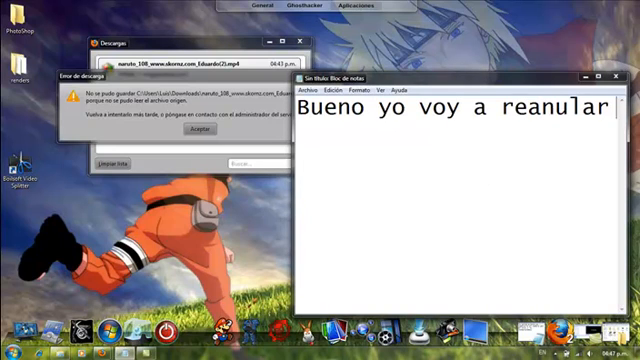
type("una descarga de Me")
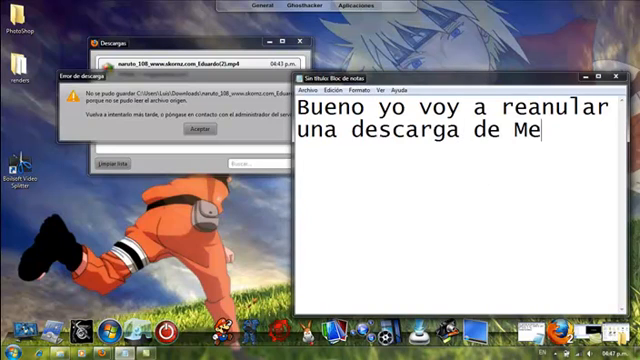
type("gaupload para q miren")
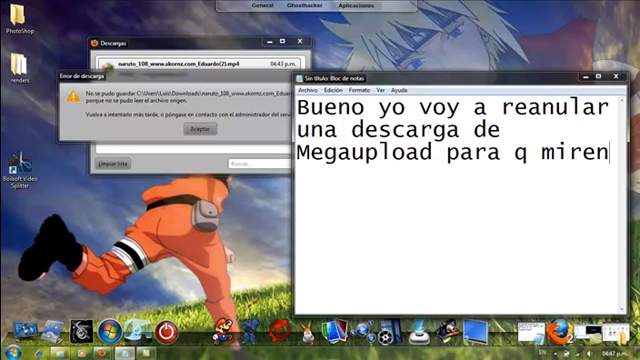
type("q si funka")
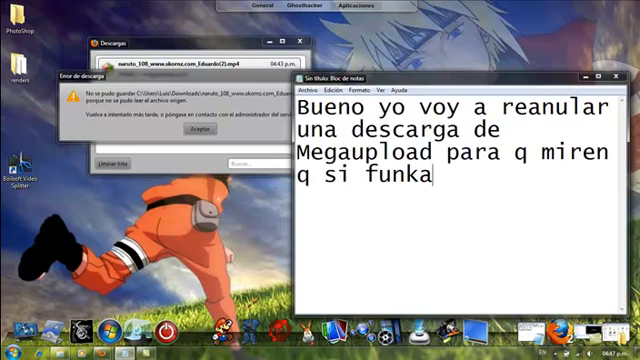
type(", tengo una desca")
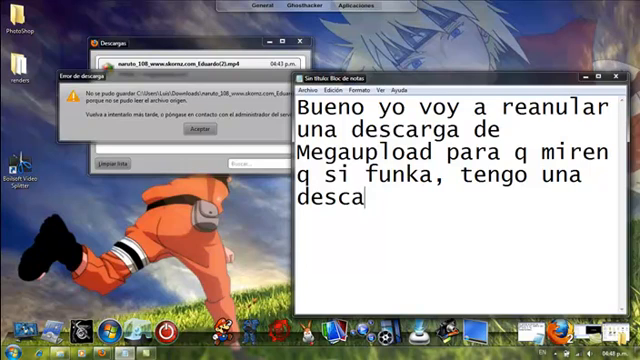
type("rga en Firefo")
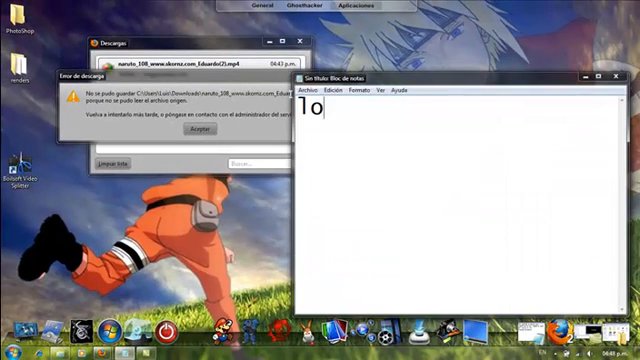
- Write 'primero q hay q hacer es copiar el archivo .part' about the downloading file
type("primero q")
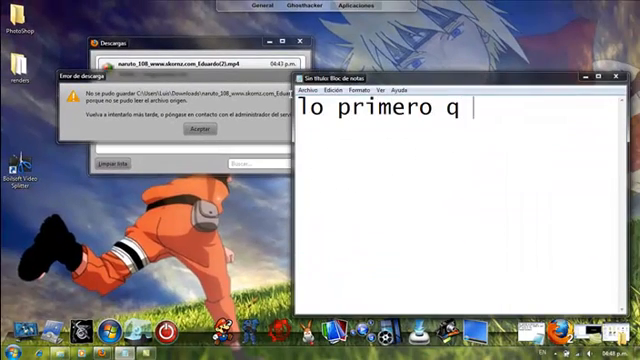
type("hay q hacer es")
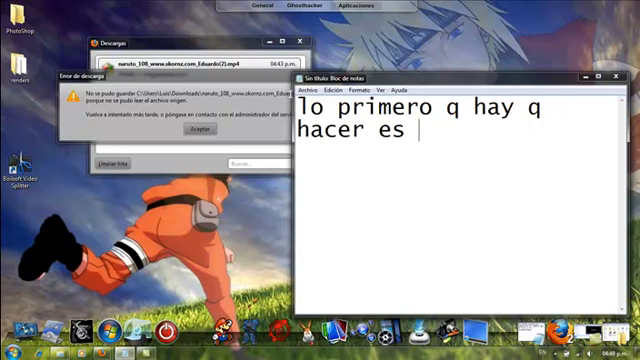
type("copiar el archivo")
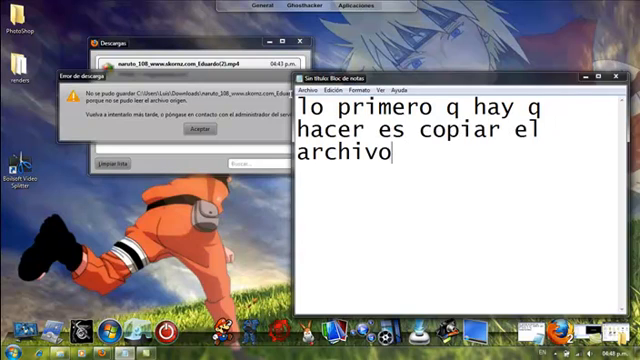
type(".part q genera firefox en la carpeta donde estan")
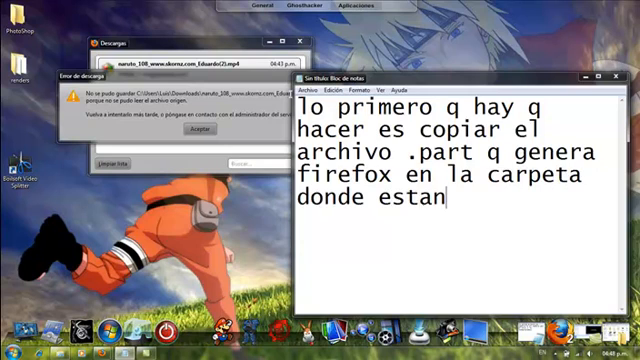
type("descargando")
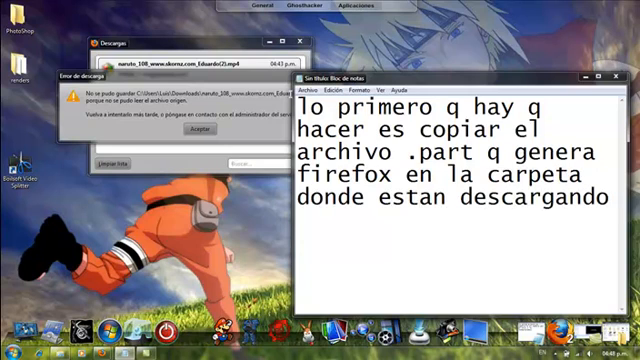
type("el archivo")
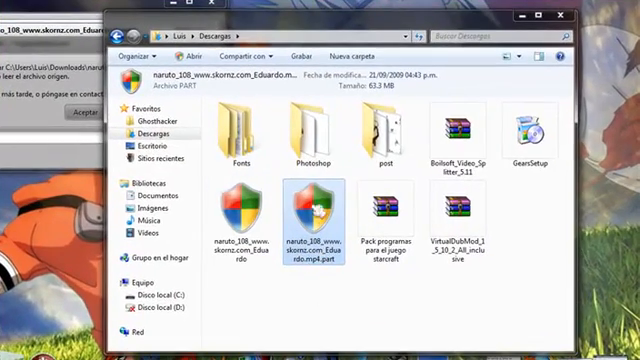
- Right-click the naruto .mp4.part file in Descargas to copy it
right_click(305, 215)
type("luego")
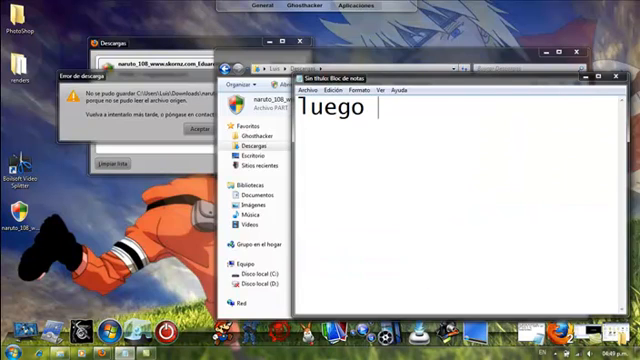
- Write 'borramos los archivo q estan en la carpeta de descarga' in Notepad
type("borramos los ar")
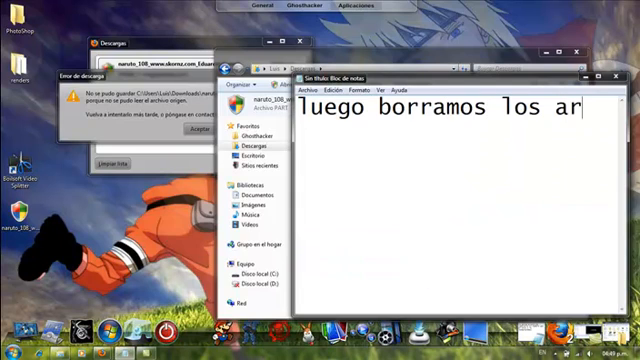
type("chivo q estan en l")
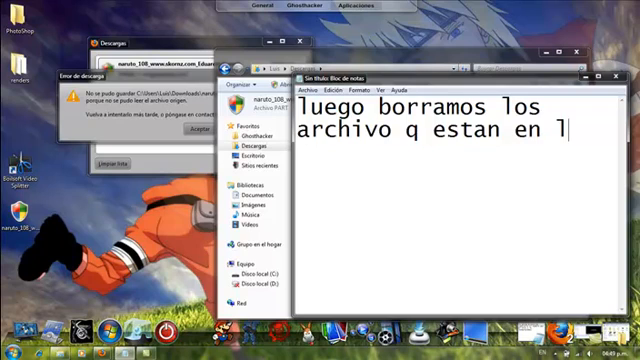
type("a carpeta de descar")
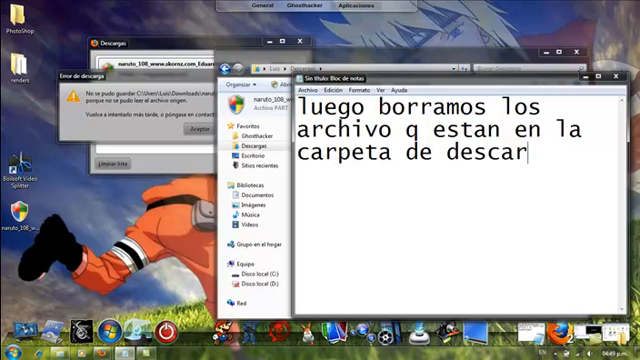
type("ga")
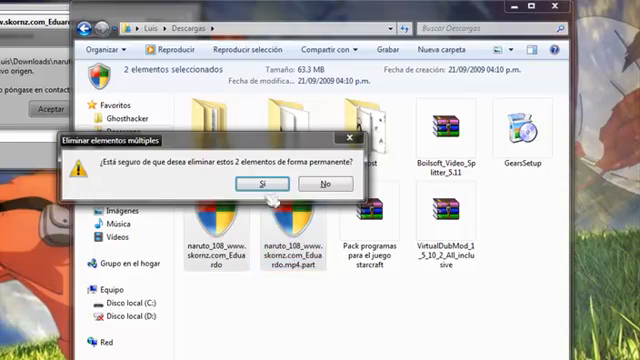
- Confirm with Sí to permanently delete both naruto files
left_click(262, 183)
type("aho")
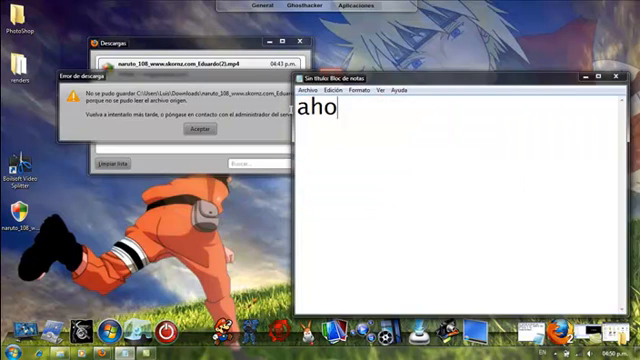
- Type 'ahora descargamos el archivo q estabamos descargando' into the Notepad note
type("ra descargamos el")
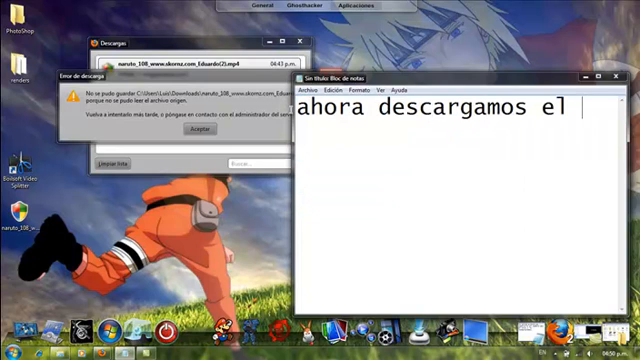
type("archivo q")
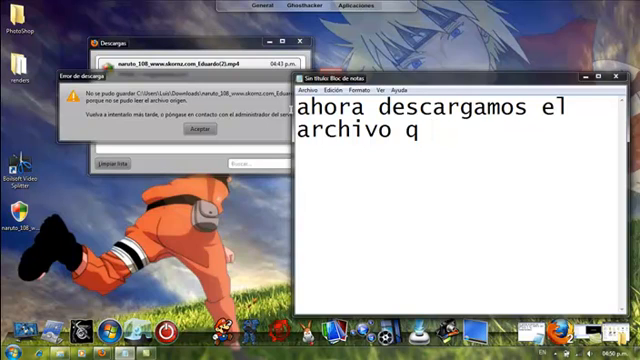
type("estabamos")
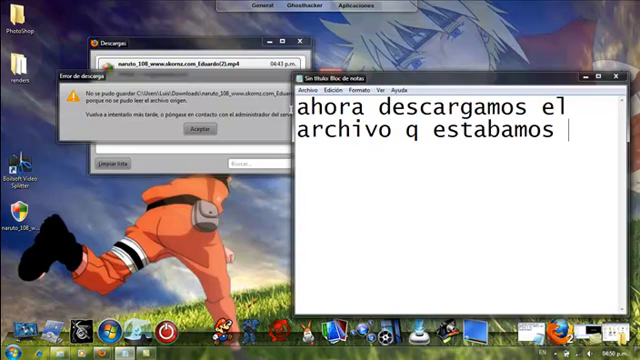
type("descargando")
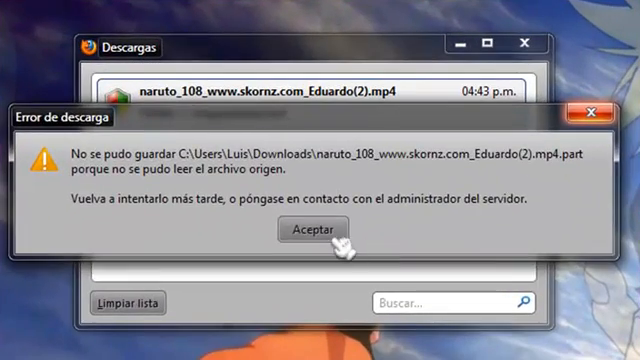
- Click Aceptar on the Error de descarga dialog about the .part file
left_click(313, 230)
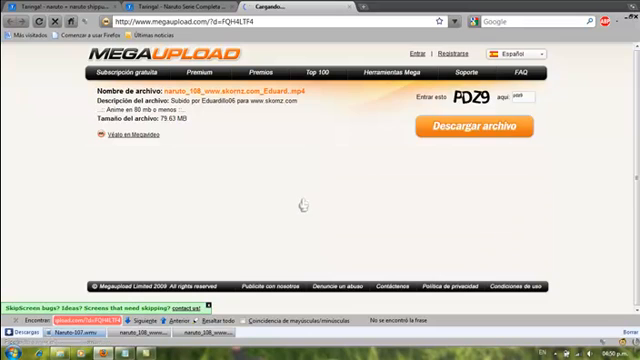
- Click Descargar archivo on the naruto_108 Megaupload page
left_click(470, 127)
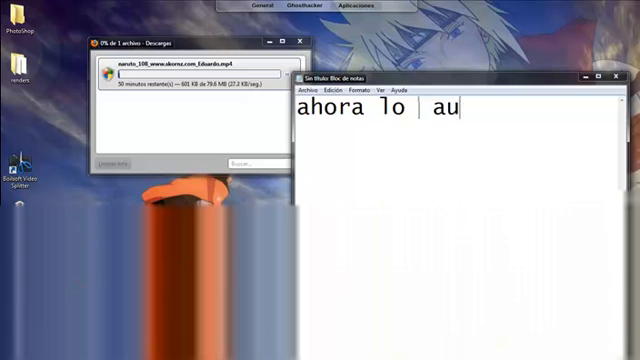
- Finish the 'miren' note, pause the naruto_108 download at 937 KB, and start the final note
type("sa")
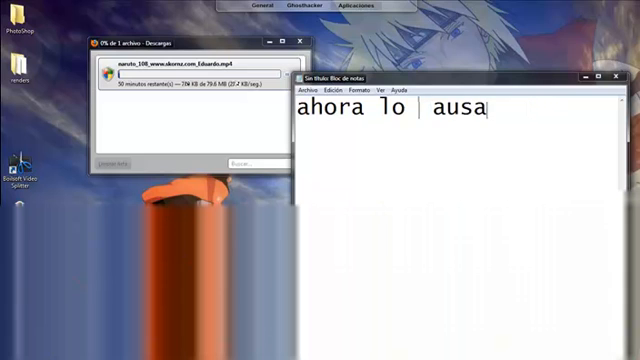
type("miren1")
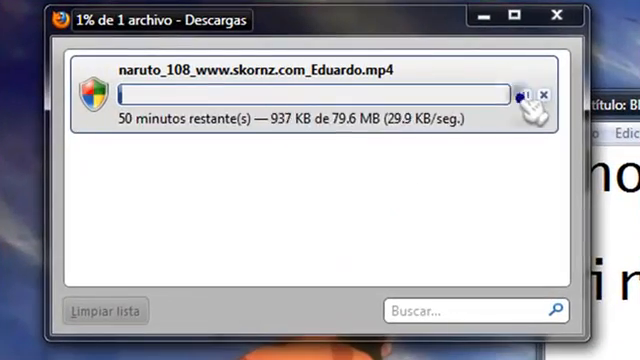
left_click(523, 95)
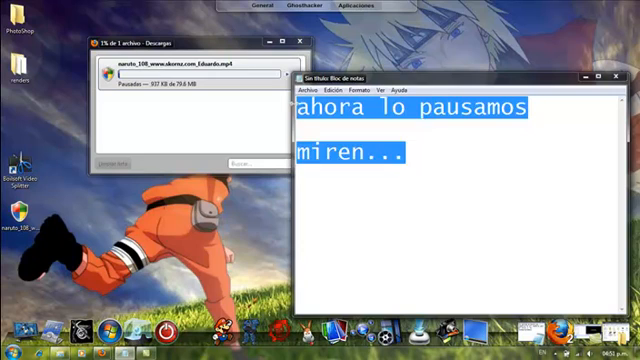
type("lo ultimo q hay q hacer")
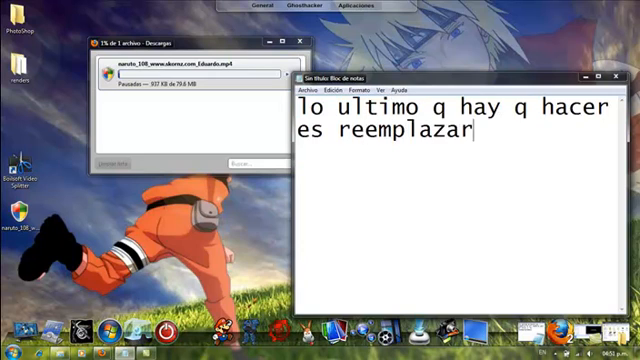
- Explain in Notepad replacing Firefox's new .part file with the earlier copied one
type("el nuevo")
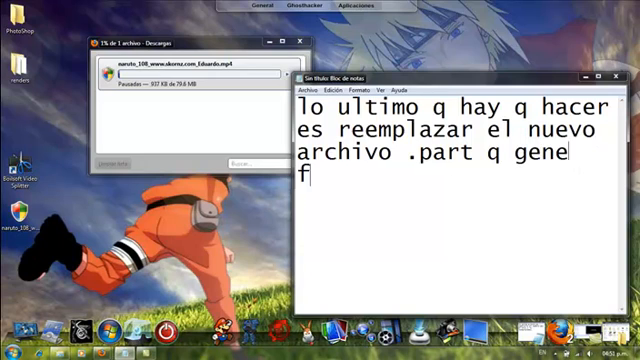
type("irefo")
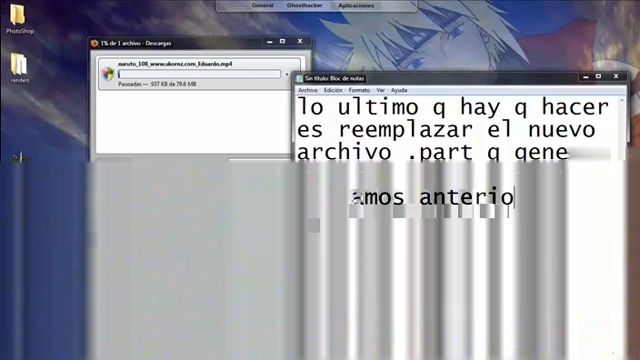
type("rmente")
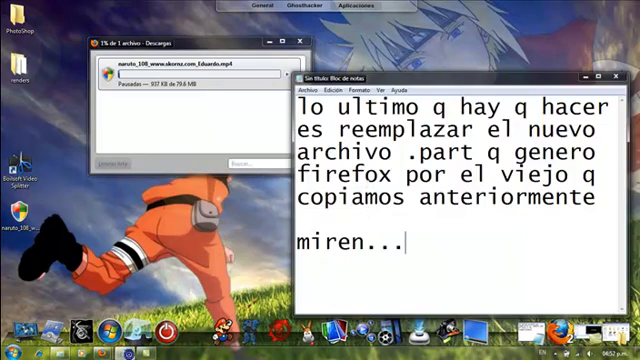
- Type 'ahora re anulamos la aes' in Notepad, then resume the paused naruto_108 download
type("ahora re")
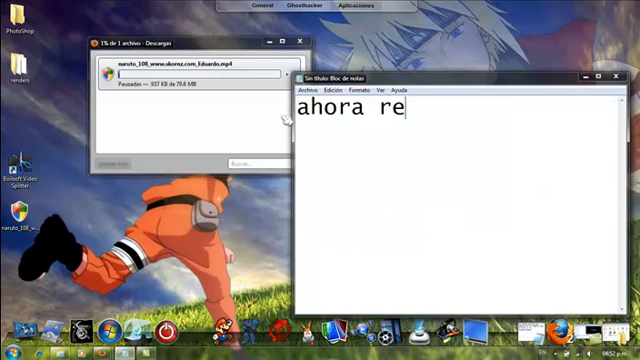
type("anulamos la aes")
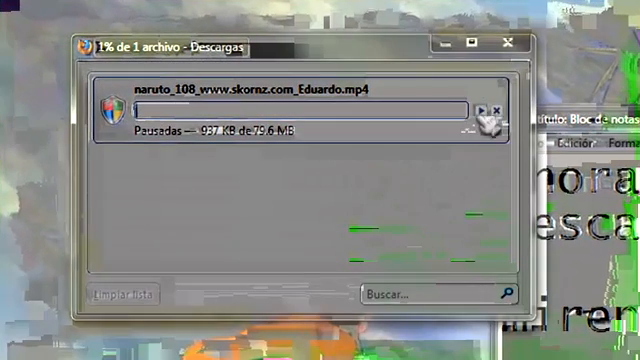
left_click(490, 108)
type("jajaj")
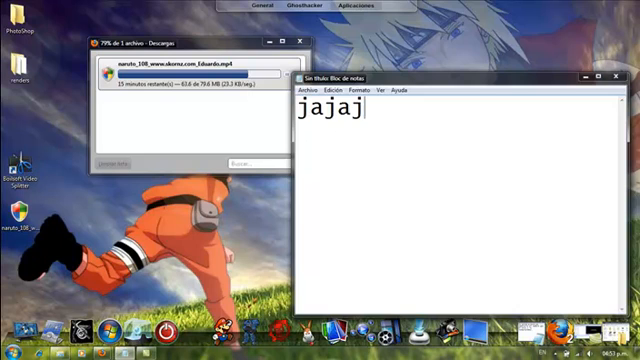
- Add the note 'como veran empieza desde el punr' showing the download restarting near 80%
type("como")
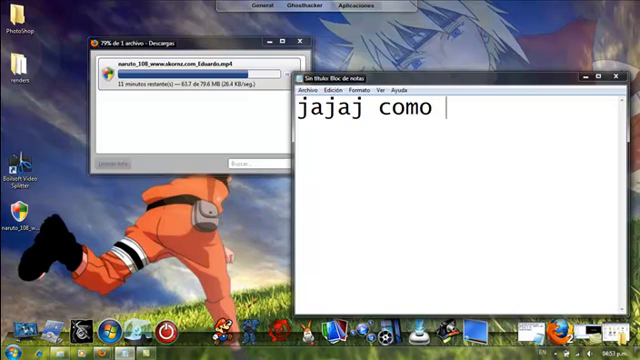
type("veran empiez")
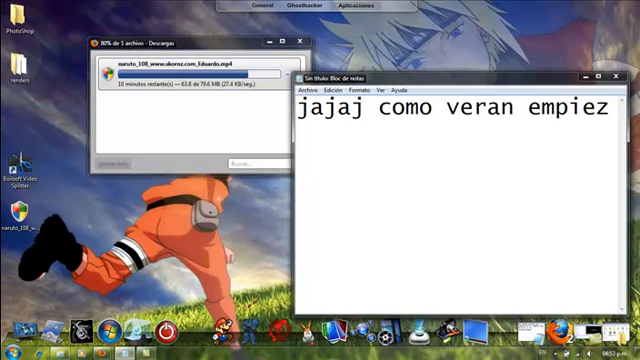
type("a desde el punr")
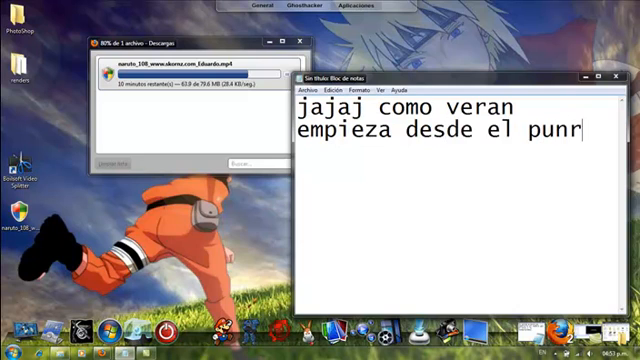